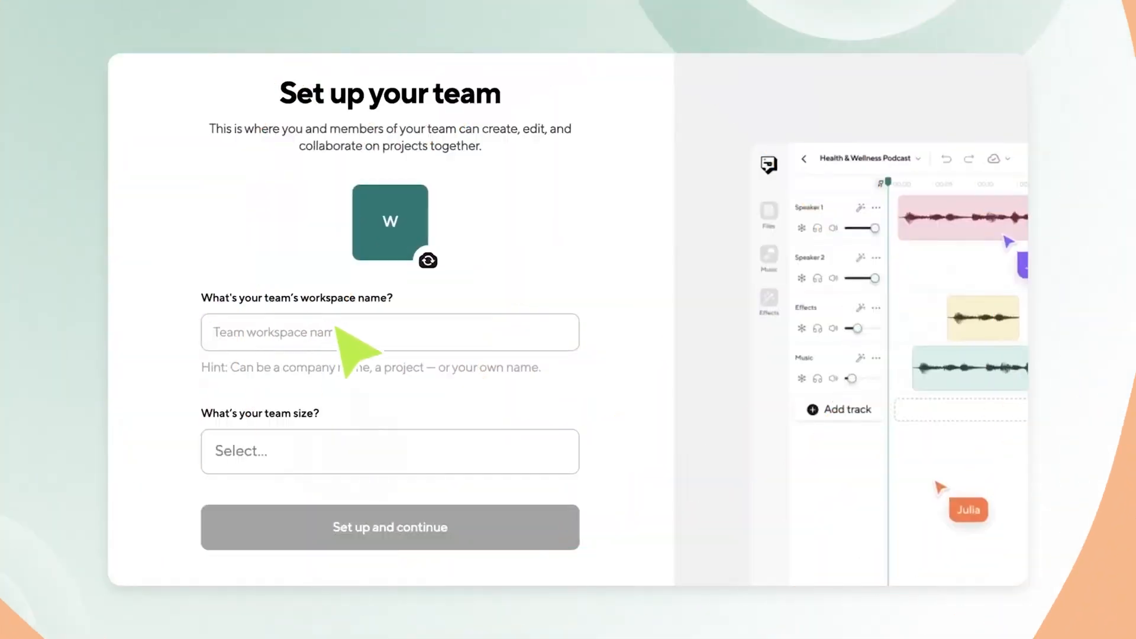
- Select the team workspace name field during onboarding
{"action": "left_click", "coordinate": [389, 451]}
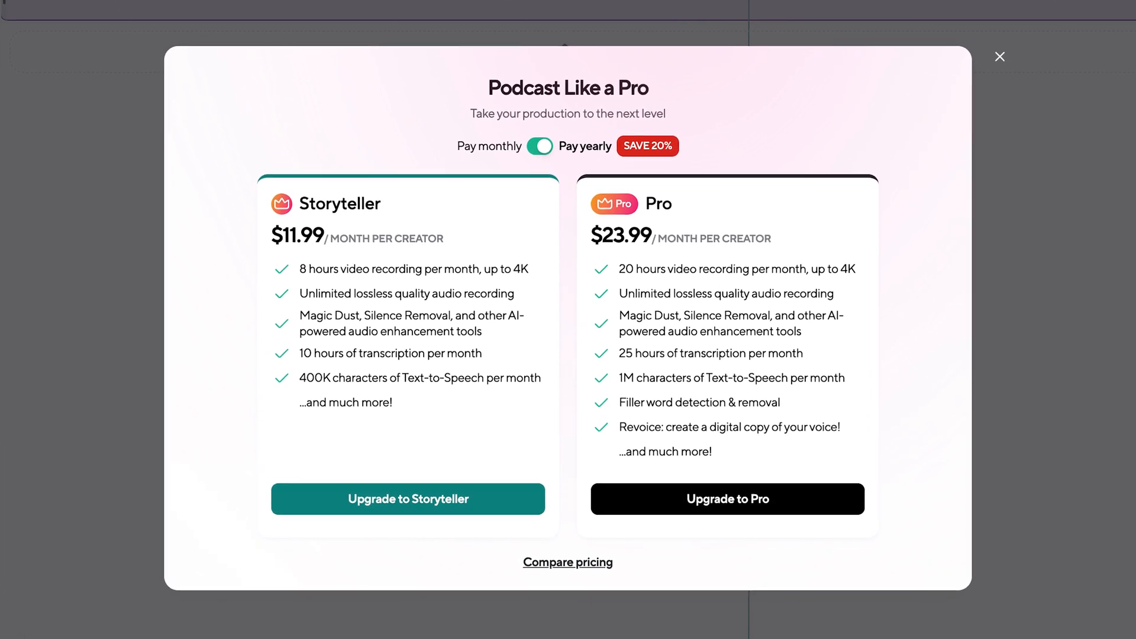
- Close the Storyteller/Pro pricing dialog, reopen it once, and close it again
{"action": "left_click", "coordinate": [999, 57]}
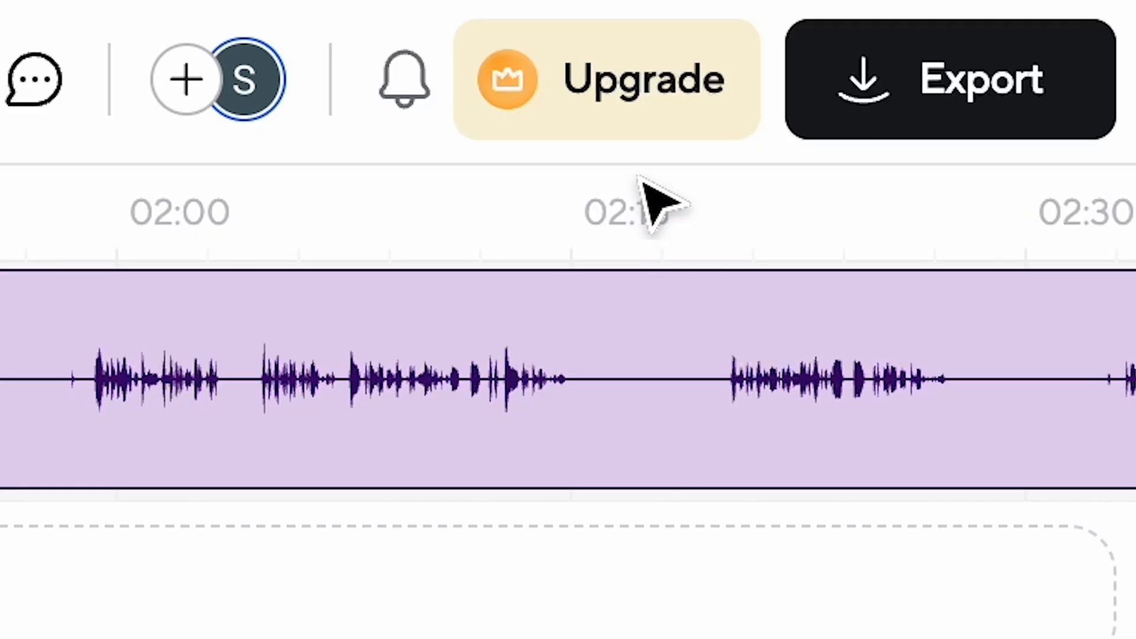
{"action": "left_click", "coordinate": [607, 77]}
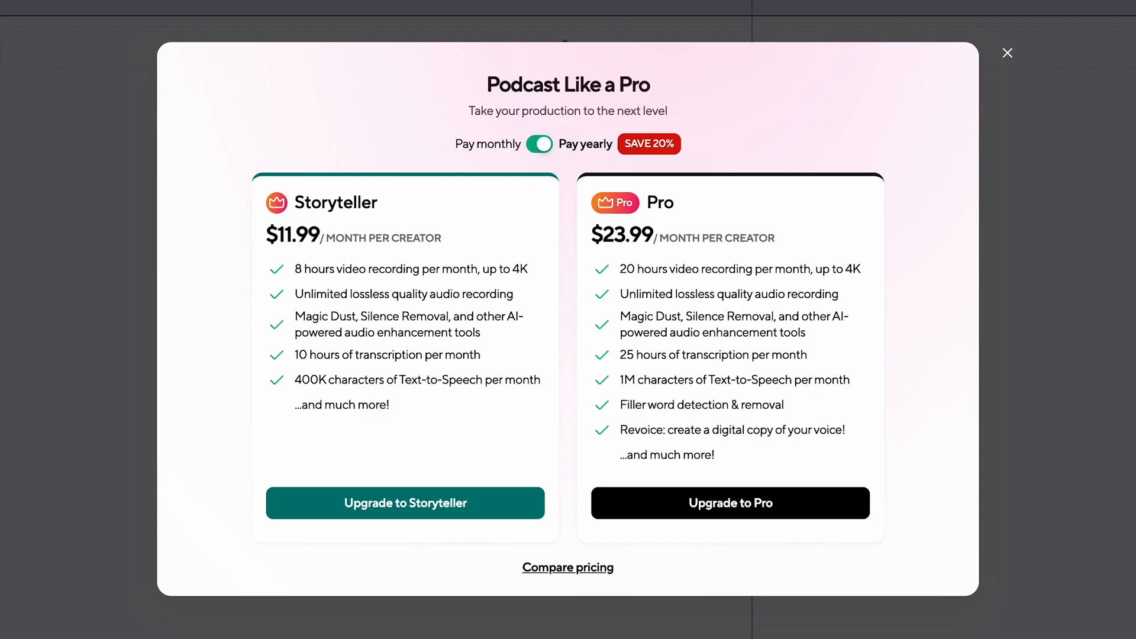
{"action": "left_click", "coordinate": [1007, 52]}
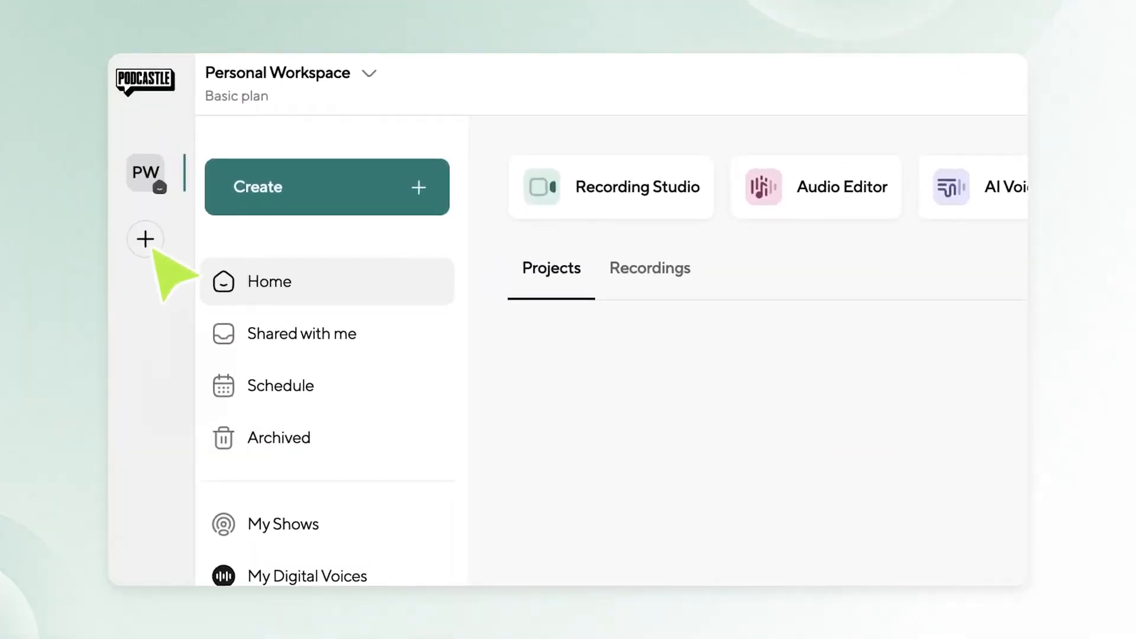
- Set up a Podcastle Support workspace with a 1-10 team size
{"action": "left_click", "coordinate": [145, 237]}
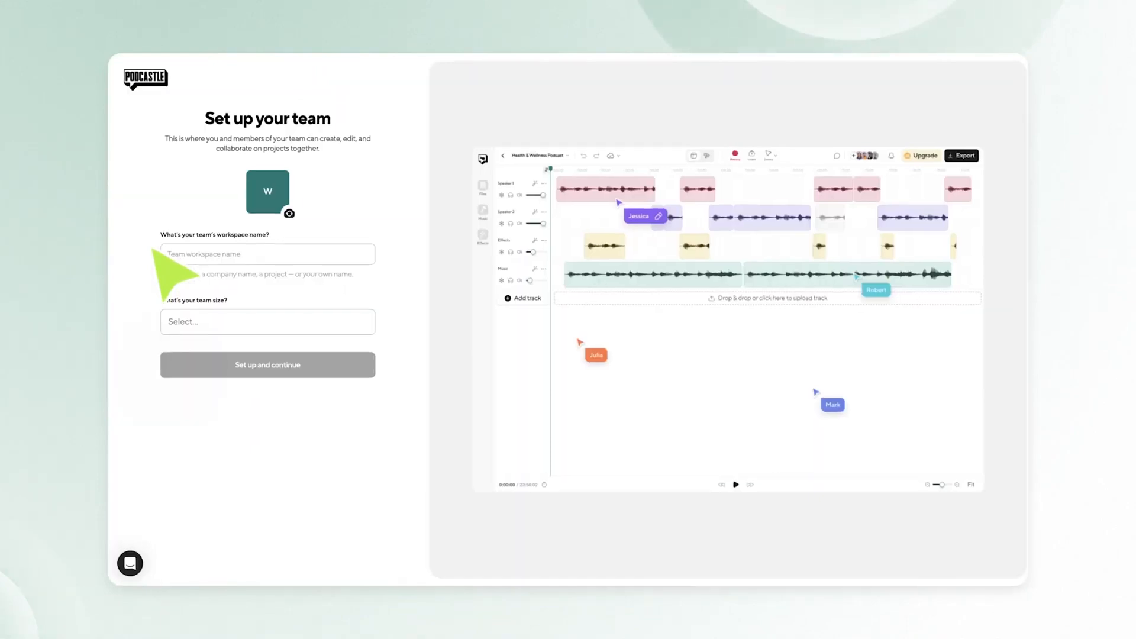
{"action": "left_click", "coordinate": [267, 321]}
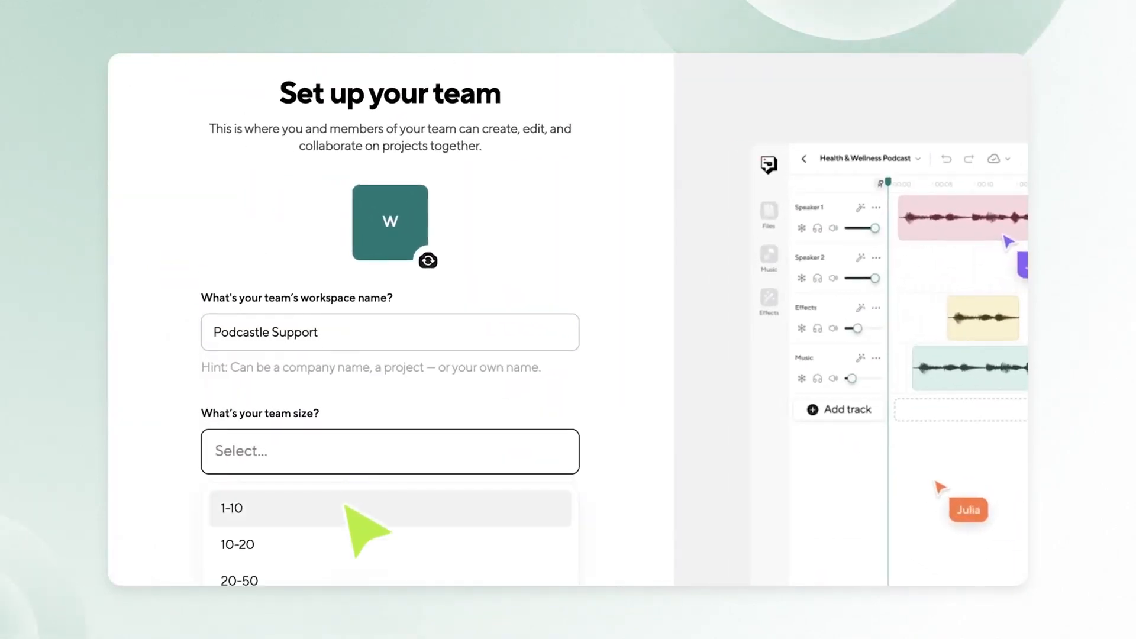
{"action": "left_click", "coordinate": [427, 260]}
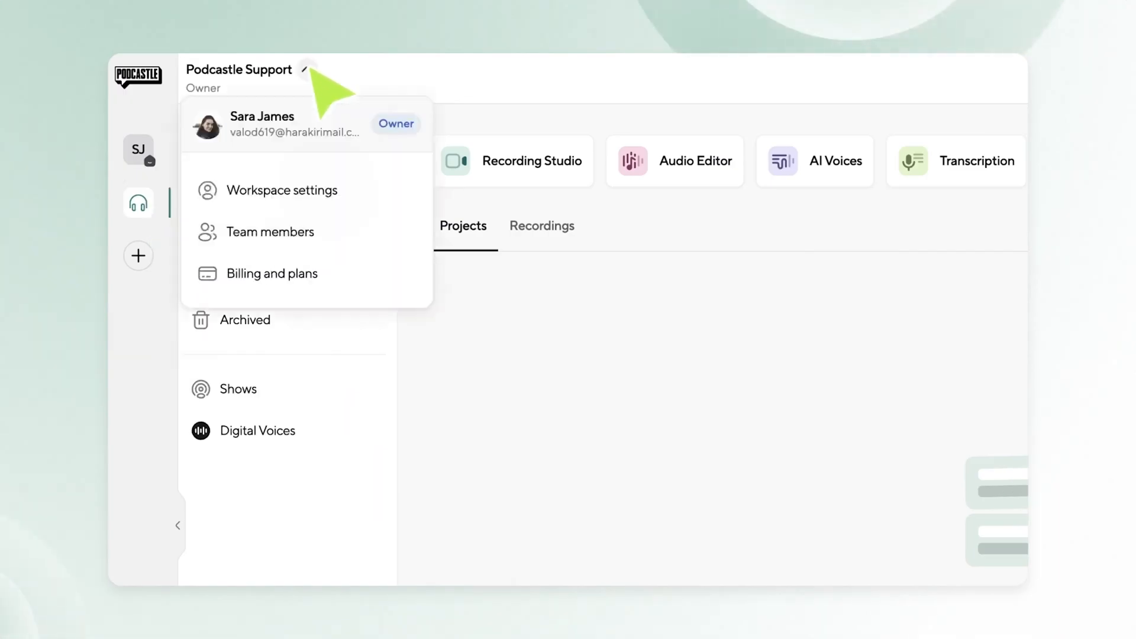
- Send viewer invites to three email addresses from the Team members page
{"action": "left_click", "coordinate": [271, 232]}
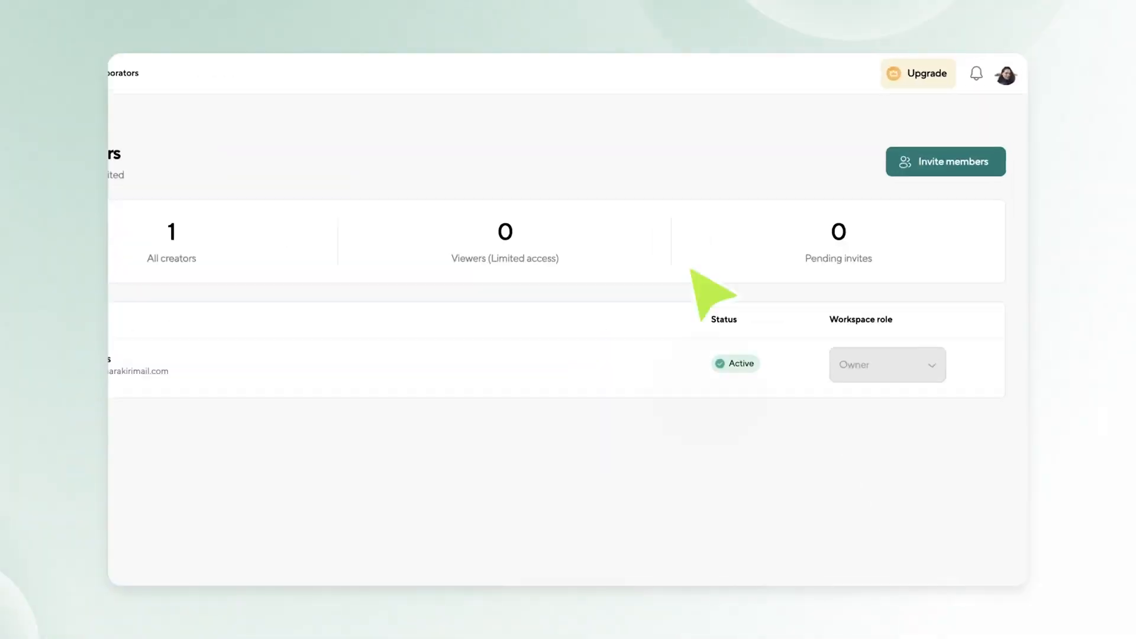
{"action": "left_click", "coordinate": [945, 161]}
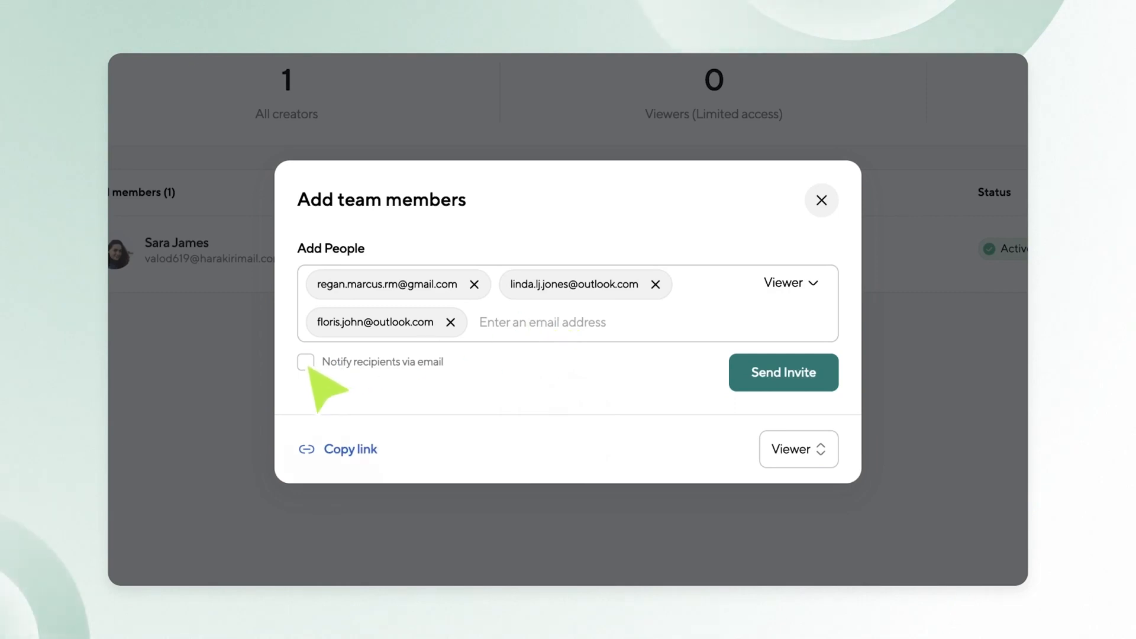
{"action": "left_click", "coordinate": [783, 372]}
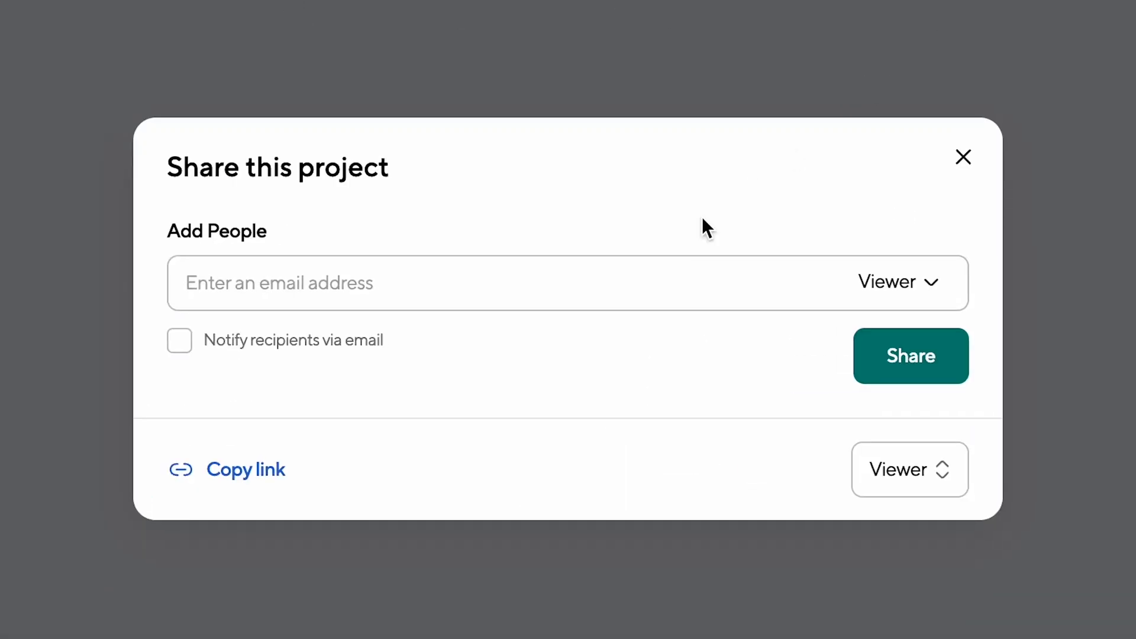
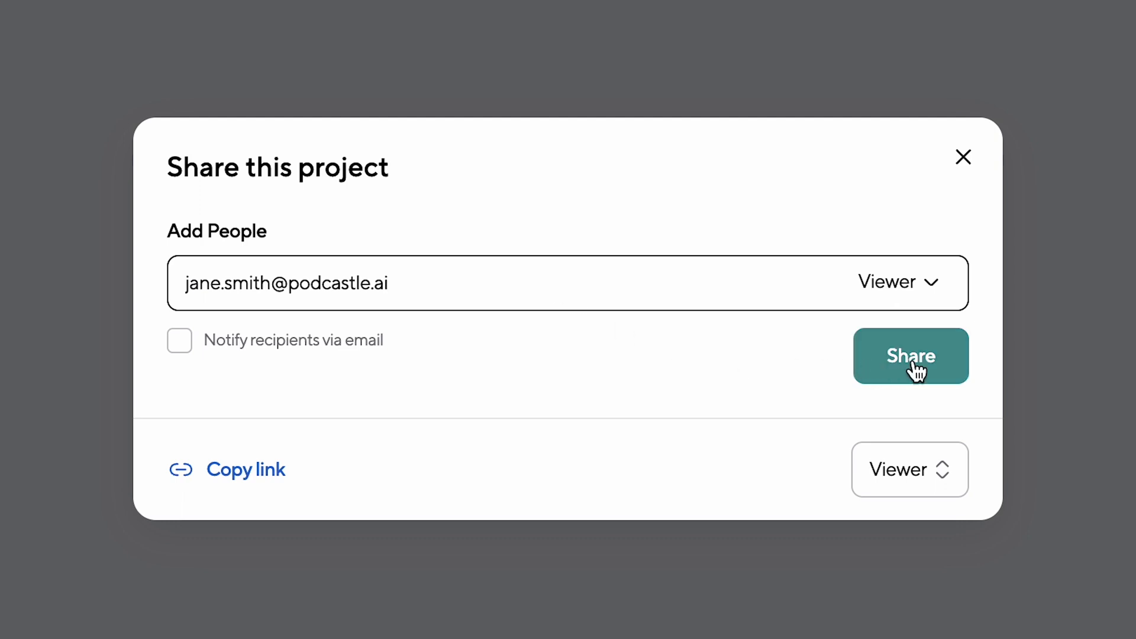
{"action": "left_click", "coordinate": [910, 355]}
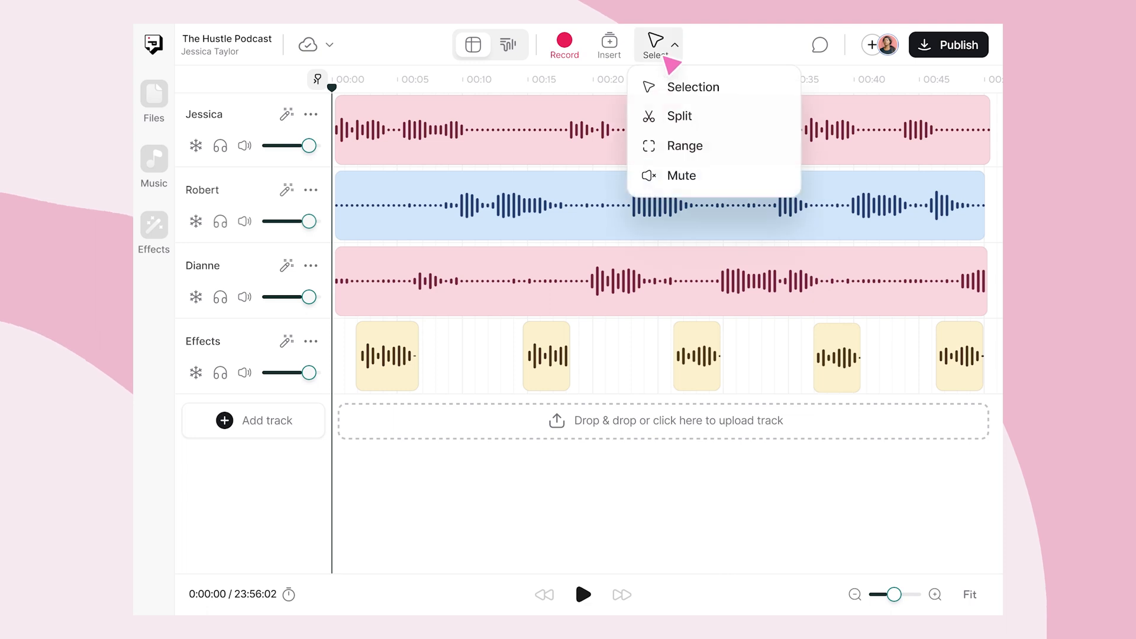
- Use the Select tool menu and transcript view, then switch to Project 1
{"action": "left_click", "coordinate": [679, 116]}
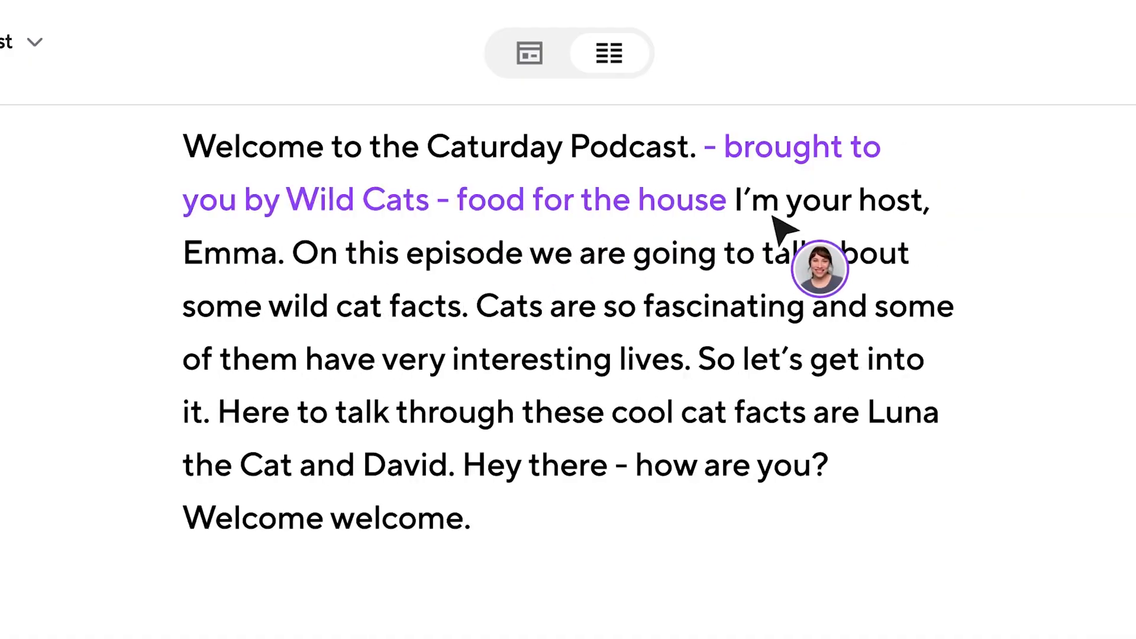
{"action": "left_click", "coordinate": [529, 54]}
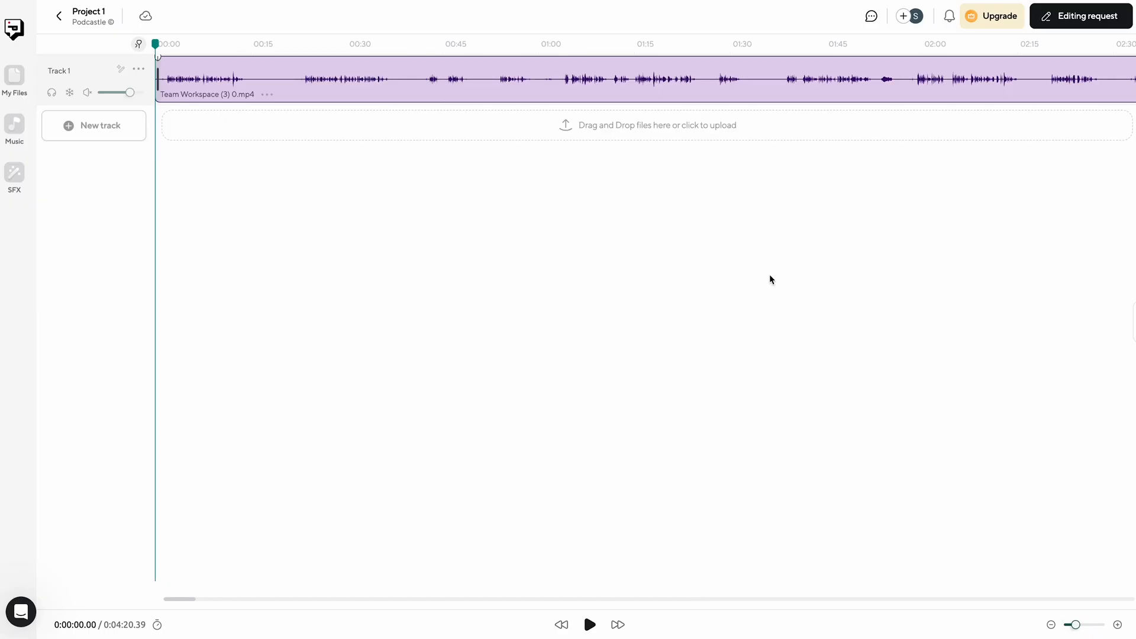
- Request editing access and split the Interview-Mellisa clip in two
{"action": "left_click", "coordinate": [1080, 16]}
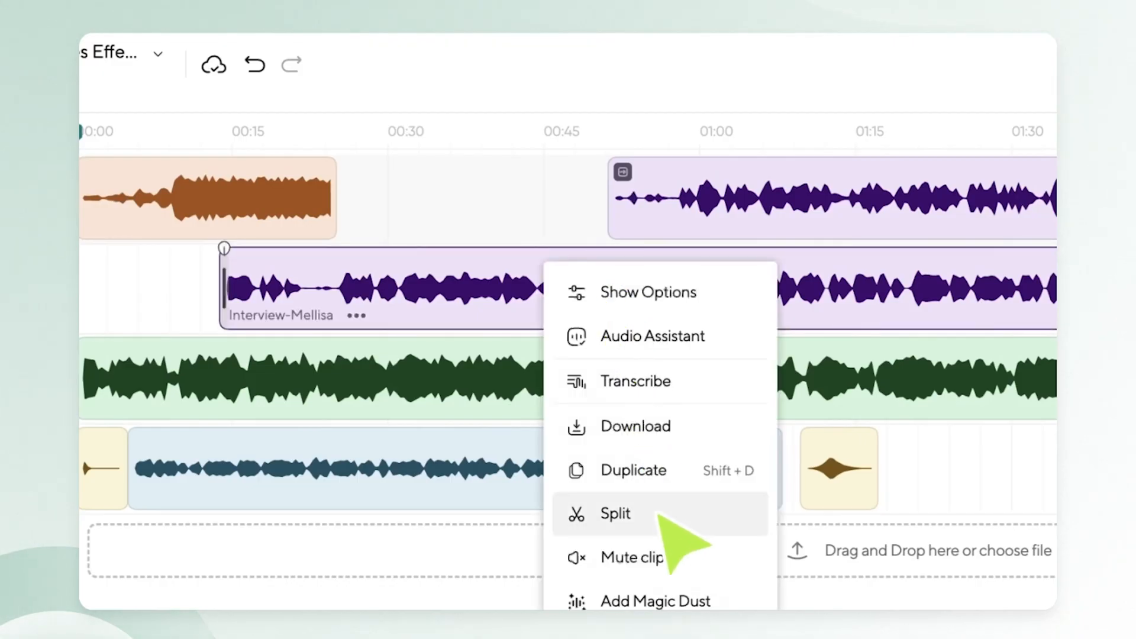
{"action": "left_click", "coordinate": [615, 514]}
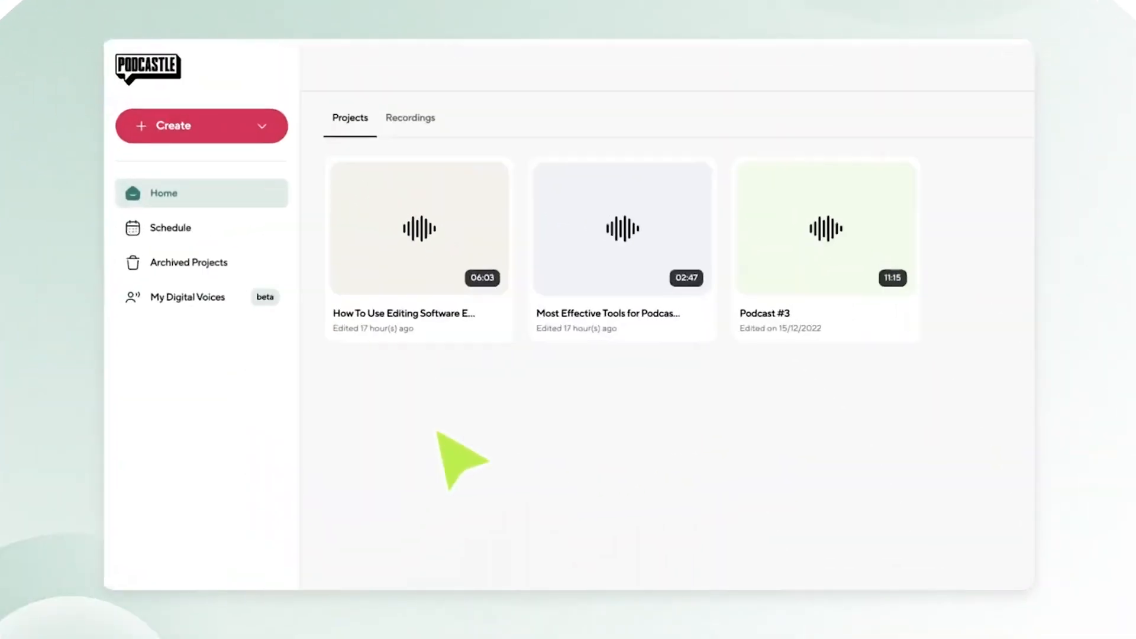
- Create a digital voice from My Digital Voices and give it a lavender colour
{"action": "left_click", "coordinate": [186, 297]}
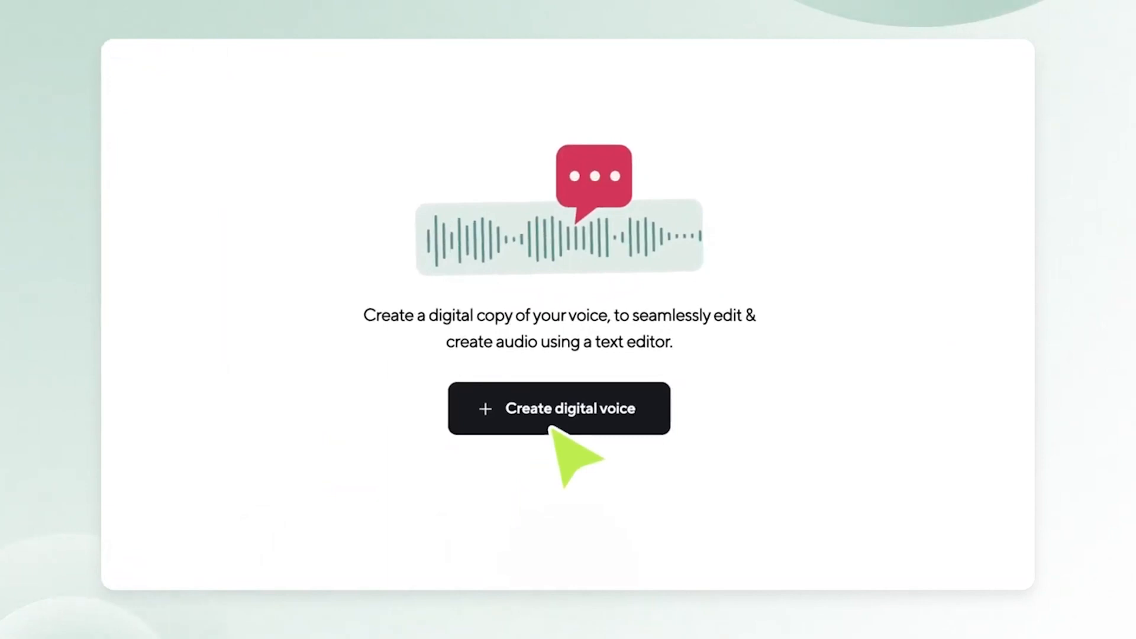
{"action": "left_click", "coordinate": [559, 408]}
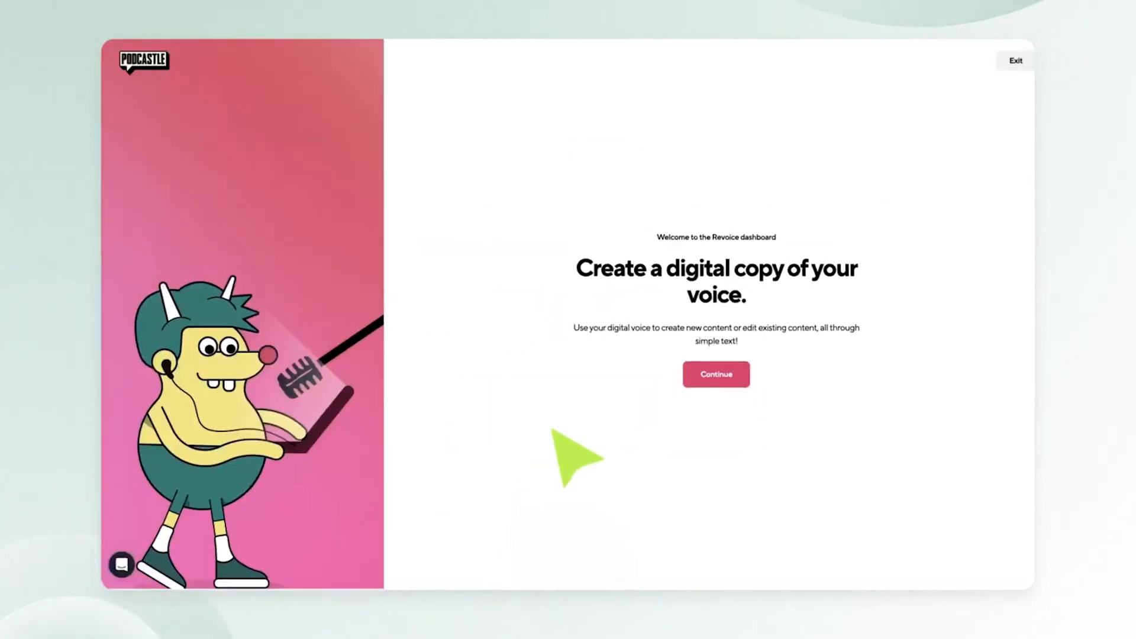
{"action": "left_click", "coordinate": [716, 374]}
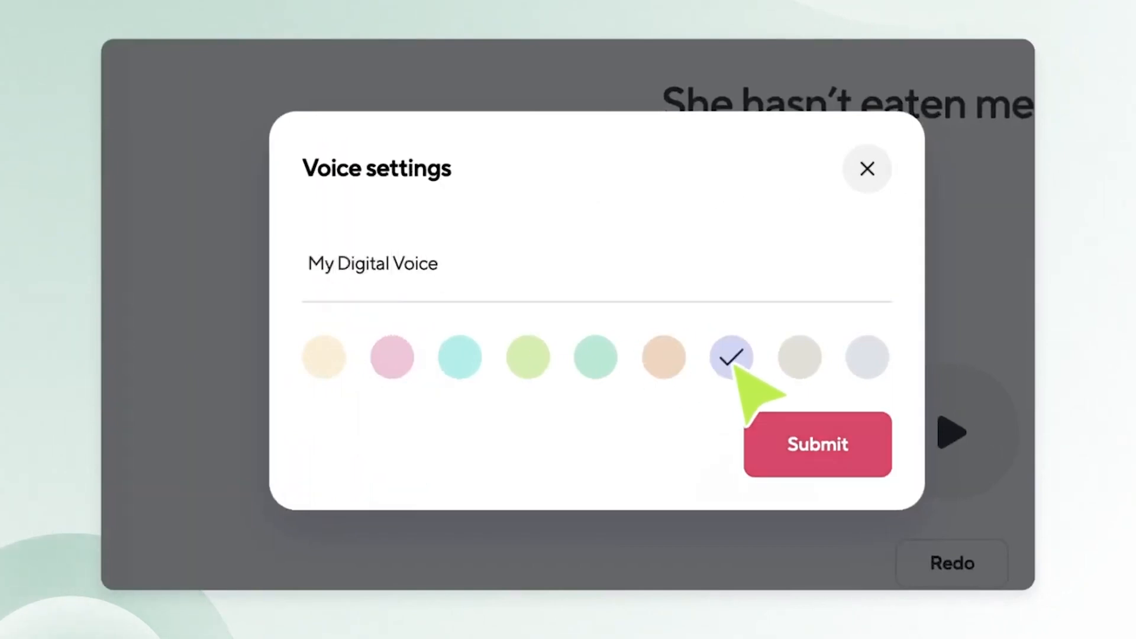
{"action": "left_click", "coordinate": [818, 443]}
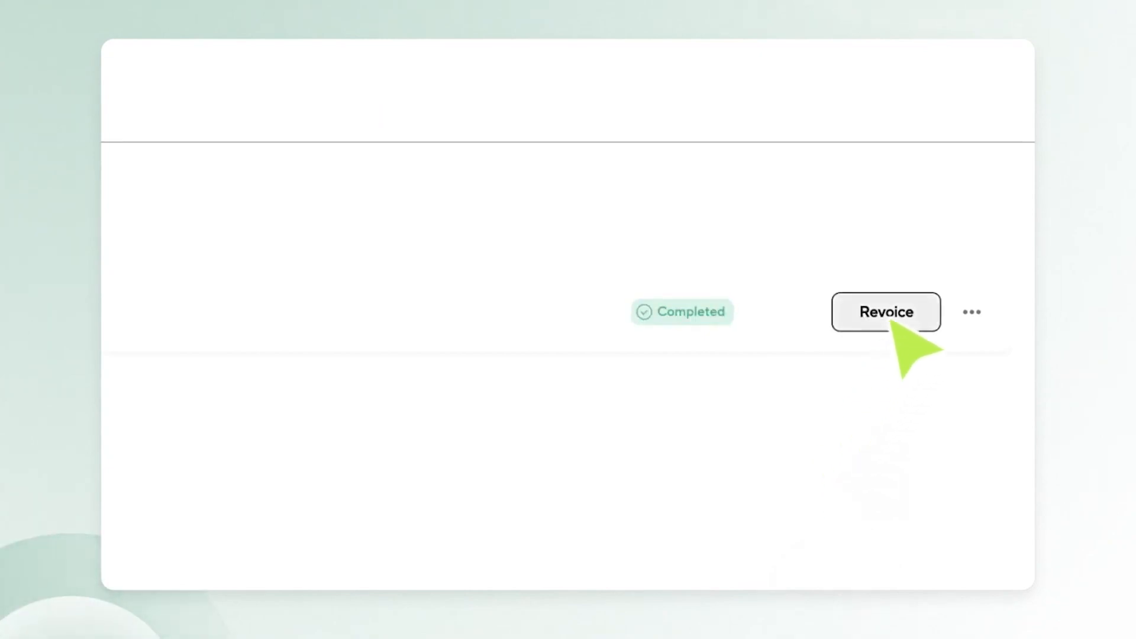
- Revoice with the digital voice, typing 'Now you're ready to generate audio through text!...'
{"action": "left_click", "coordinate": [886, 311]}
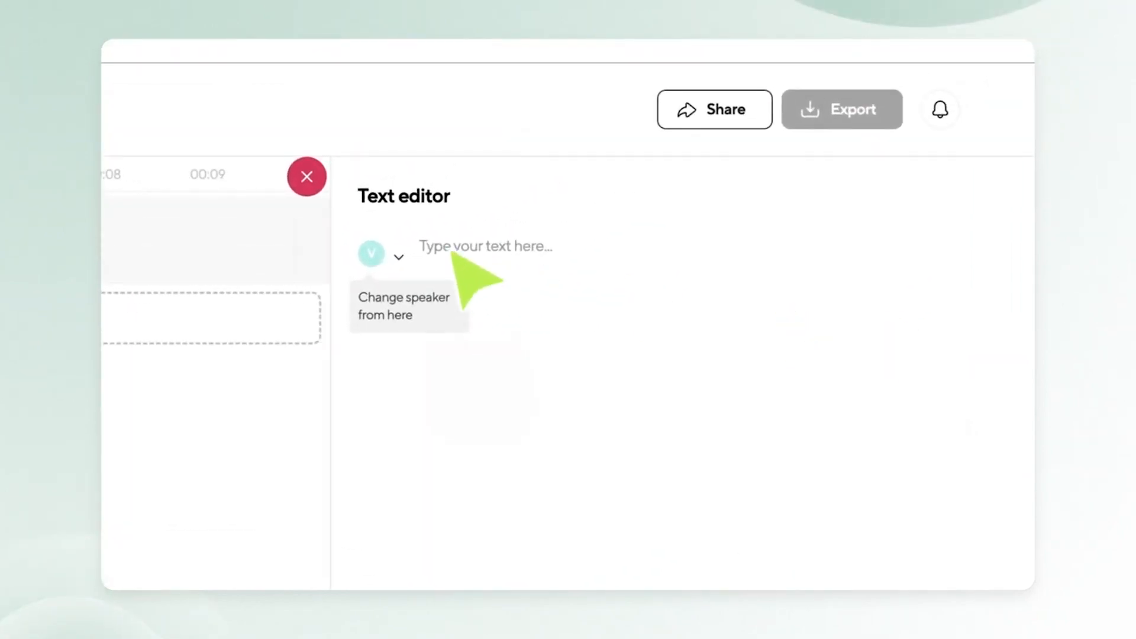
{"action": "type", "text": "Now you're ready to generate audio through text! Click on the Revoice button next to your voice. A new project will be created and the Text Editor will pop out. You can now simply type or paste the desired text, and click Generate to create audio in your digital voice."}
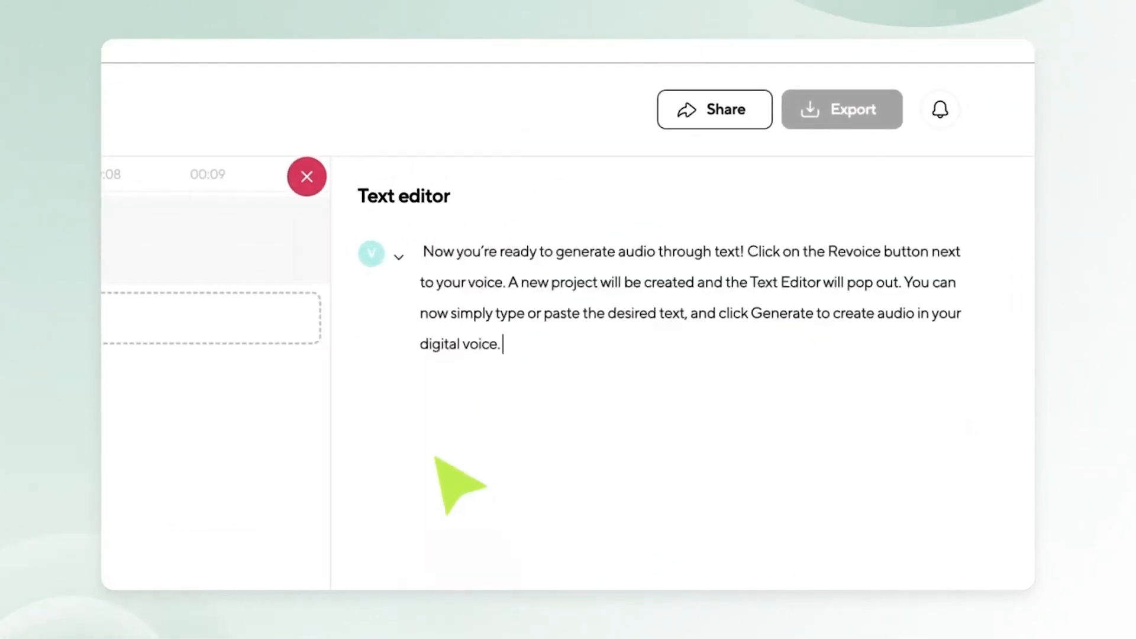